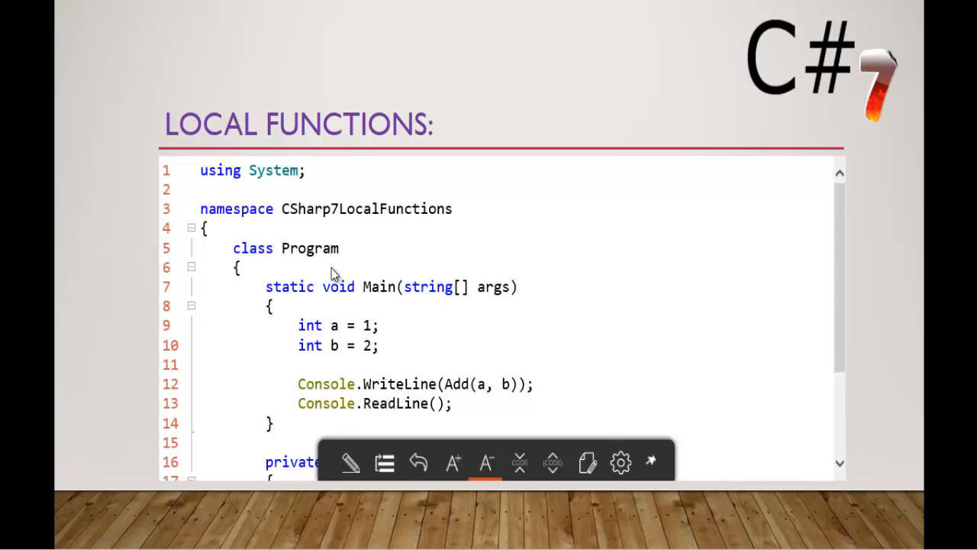
Declare int a = 1; and int b = 2; on separate lines inside Main
{"action": "scroll", "scroll_direction": "down", "scroll_amount": 3}
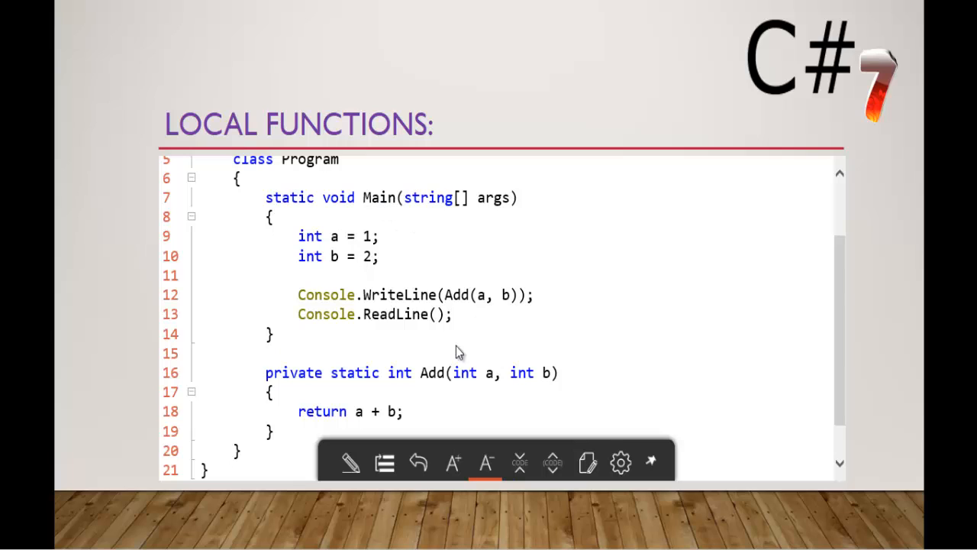
{"action": "mouse_move", "coordinate": [426, 403]}
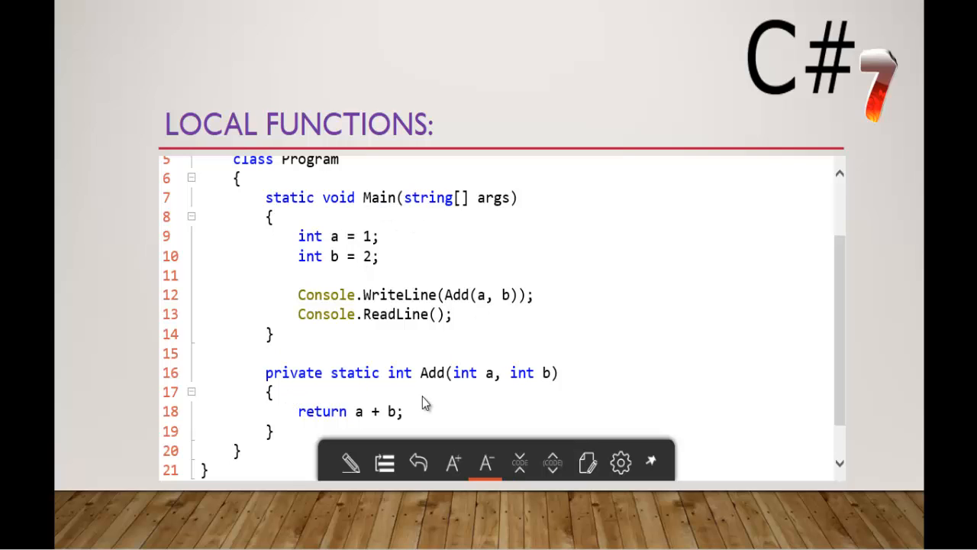
{"action": "mouse_move", "coordinate": [435, 389]}
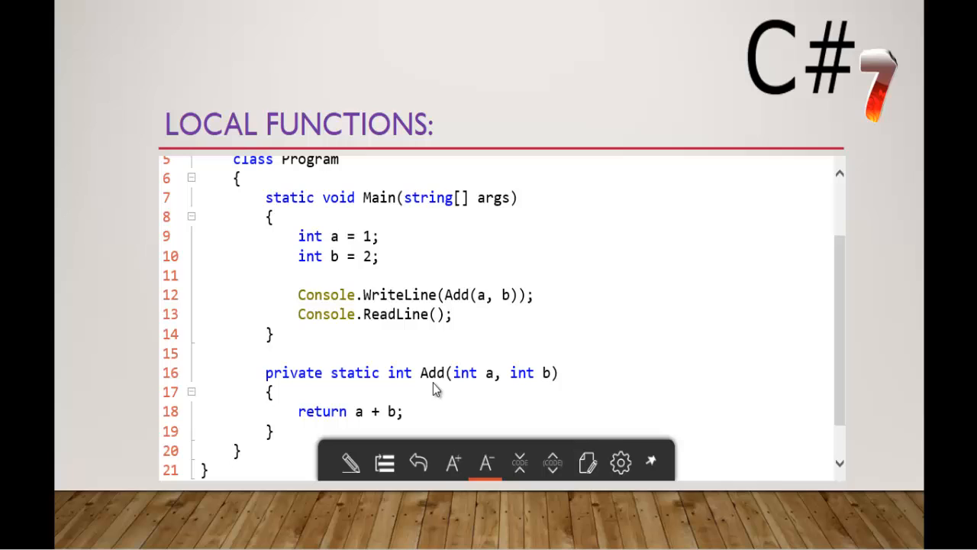
{"action": "mouse_move", "coordinate": [550, 394]}
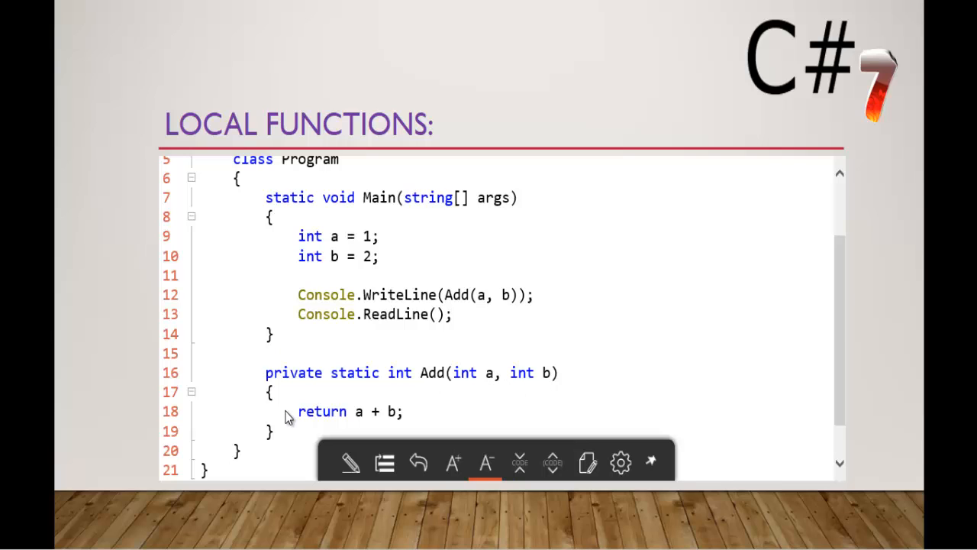
{"action": "mouse_move", "coordinate": [381, 423]}
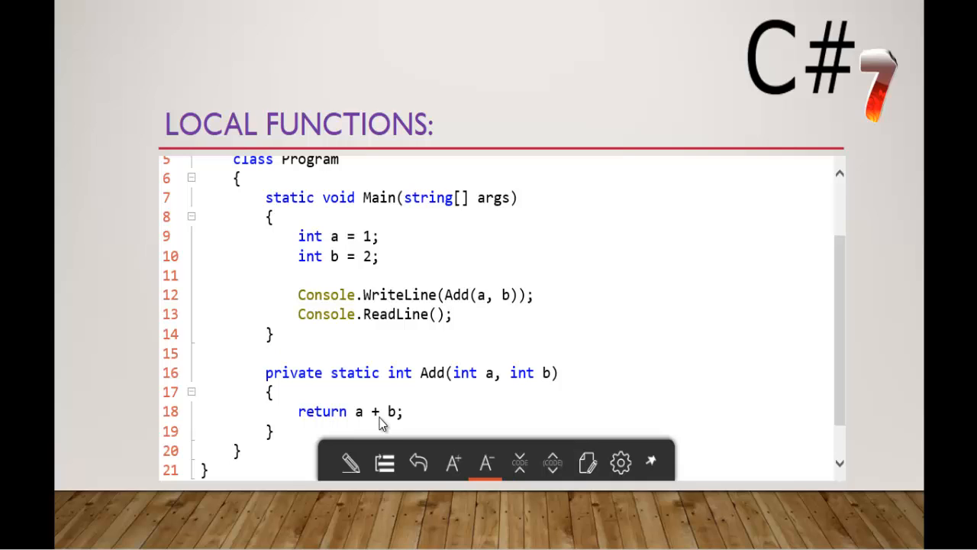
{"action": "mouse_move", "coordinate": [275, 386]}
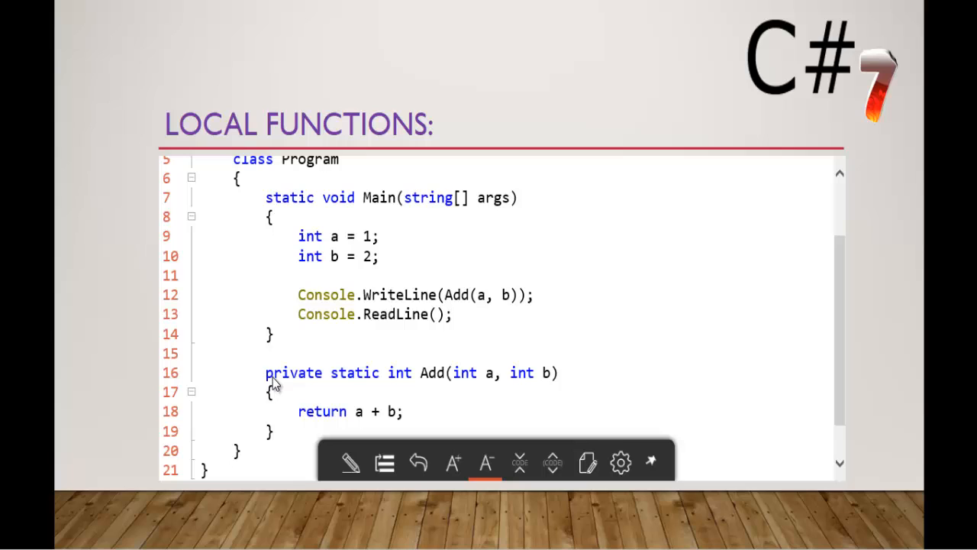
{"action": "mouse_move", "coordinate": [424, 390]}
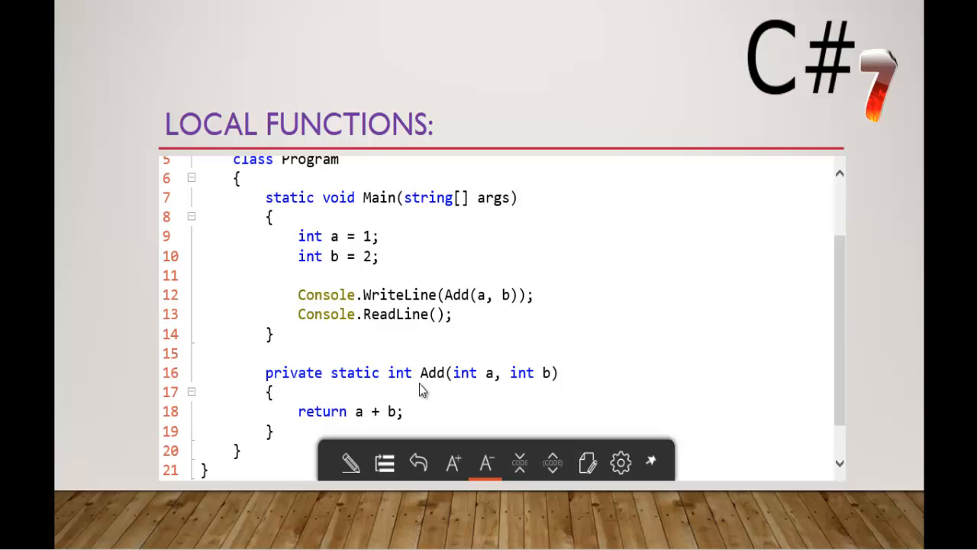
{"action": "mouse_move", "coordinate": [292, 374]}
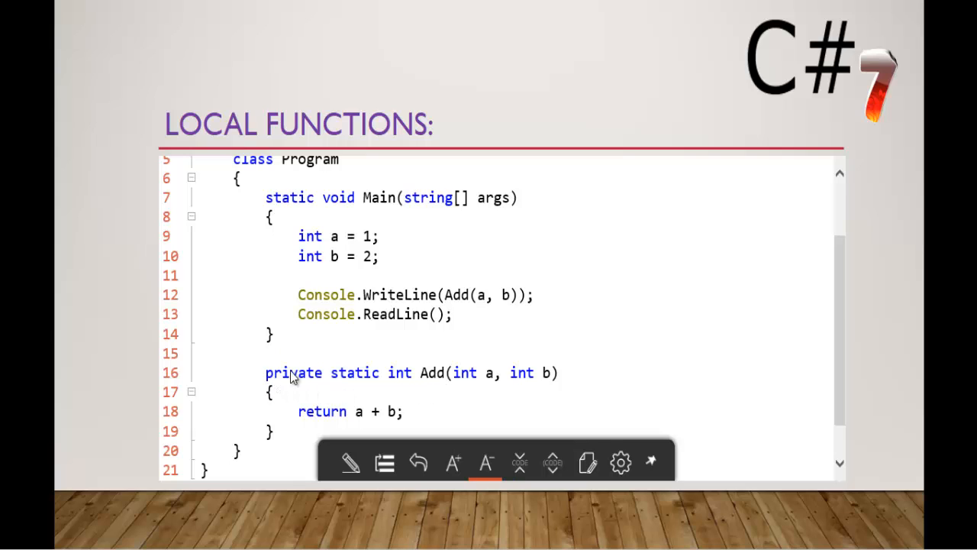
{"action": "mouse_move", "coordinate": [320, 323]}
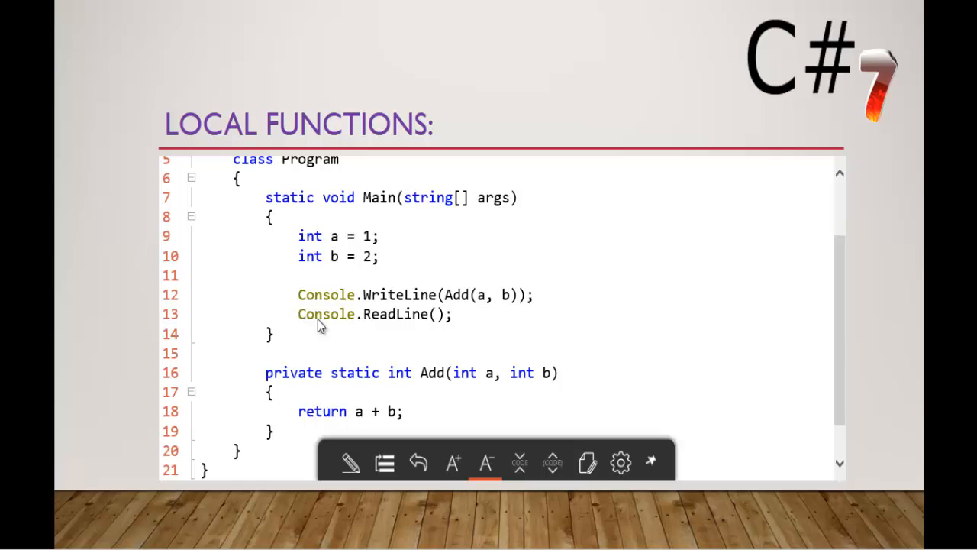
{"action": "mouse_move", "coordinate": [263, 373]}
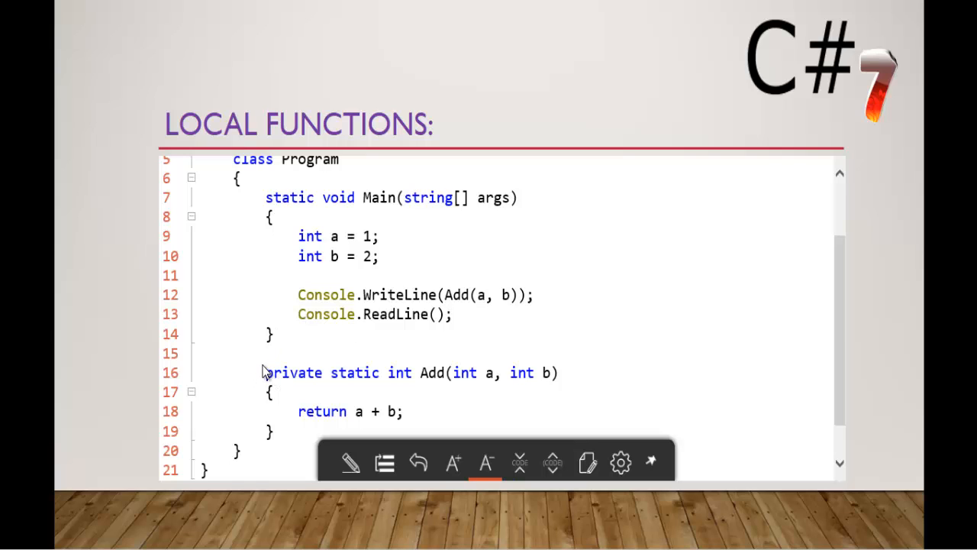
{"action": "mouse_move", "coordinate": [366, 365]}
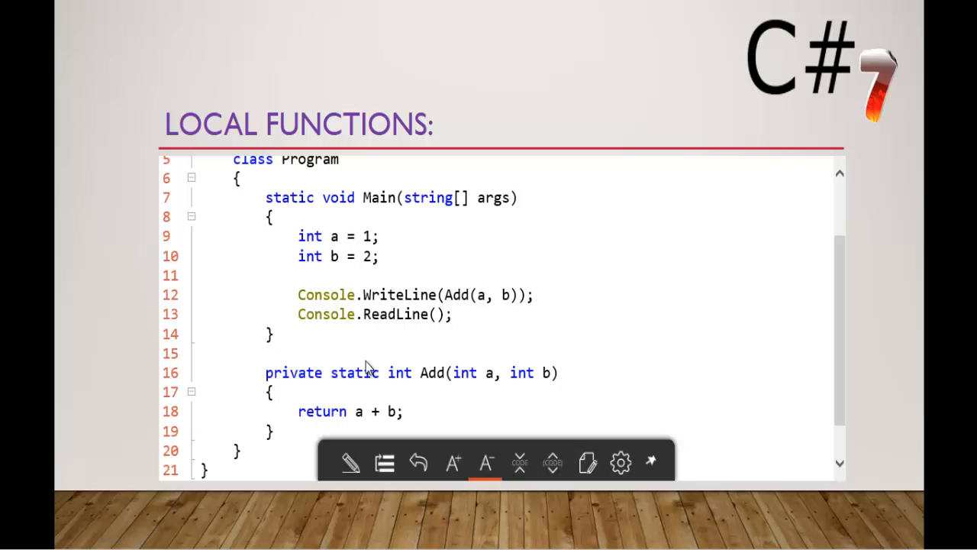
{"action": "mouse_move", "coordinate": [284, 380]}
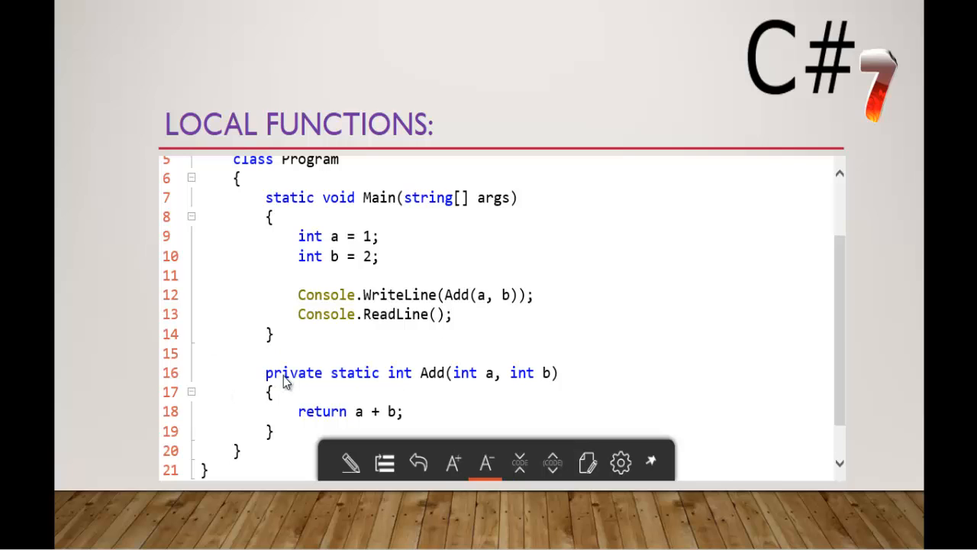
{"action": "mouse_move", "coordinate": [309, 350]}
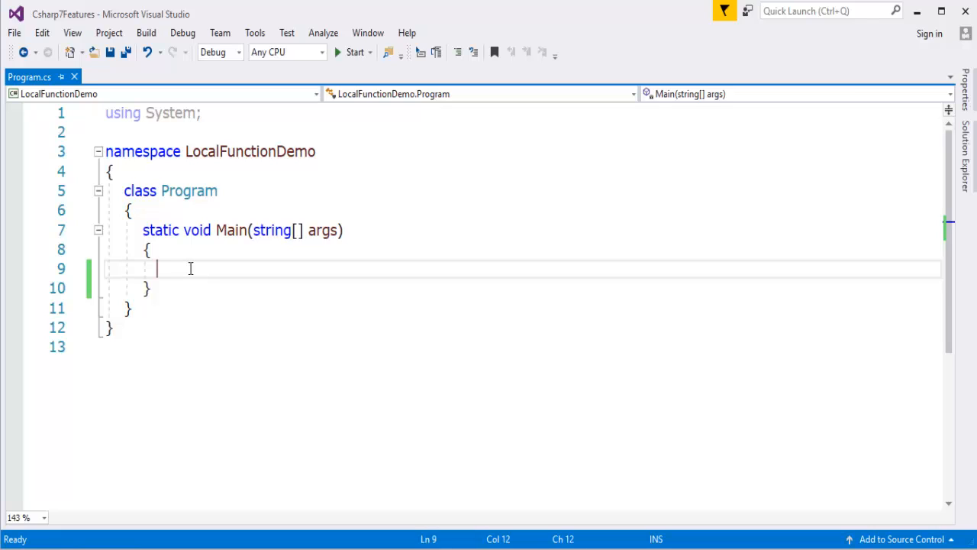
{"action": "type", "text": "int a"}
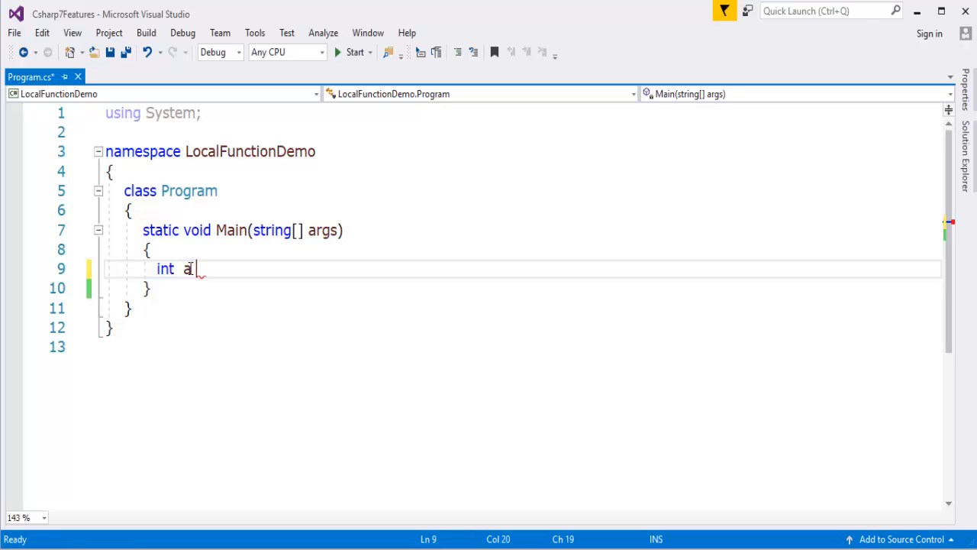
{"action": "type", "text": "= 1"}
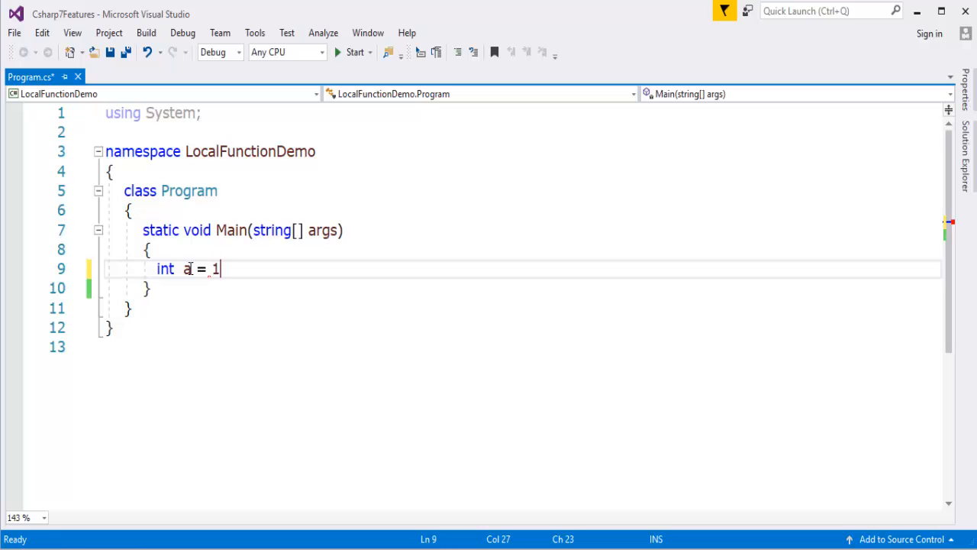
{"action": "type", "text": ";"}
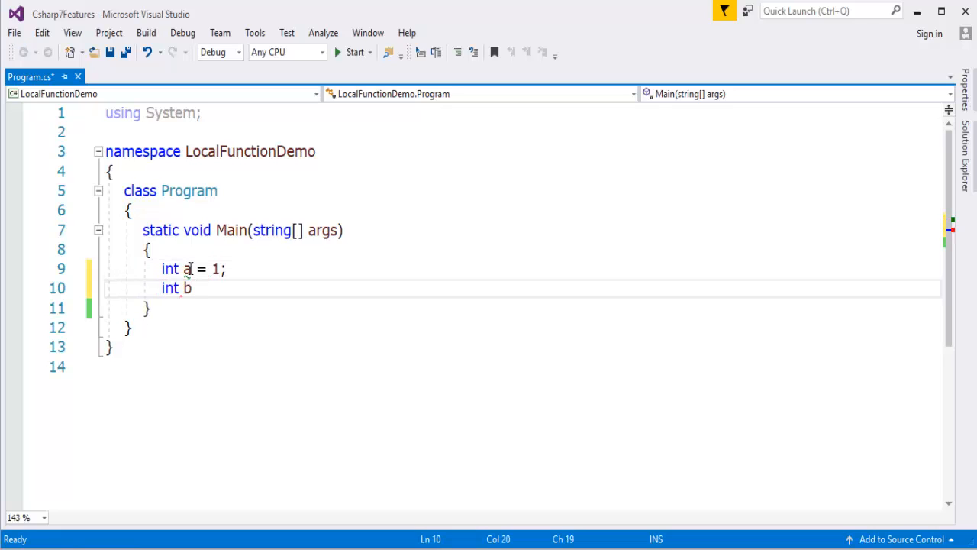
{"action": "type", "text": "= 2;"}
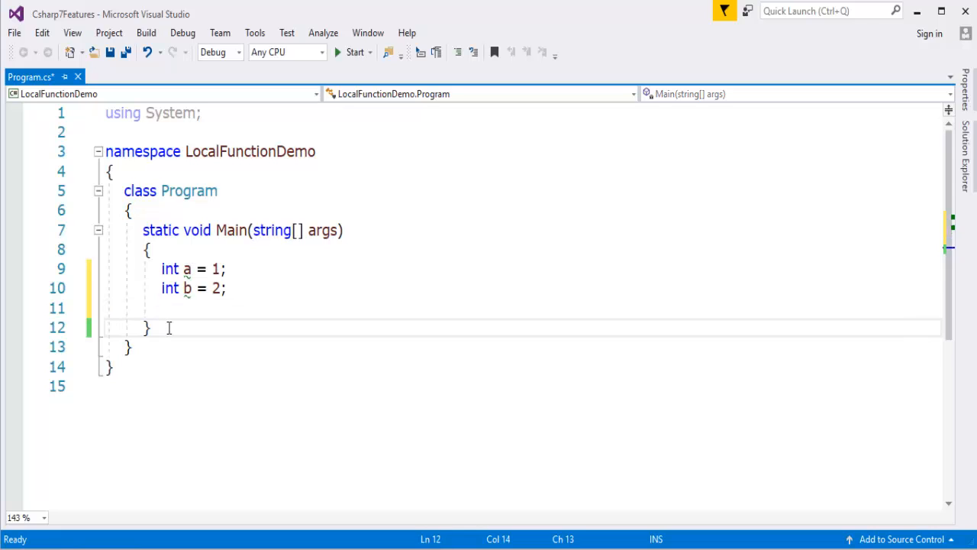
Start a private static int Add method declaration below Main
{"action": "type", "text": "pr"}
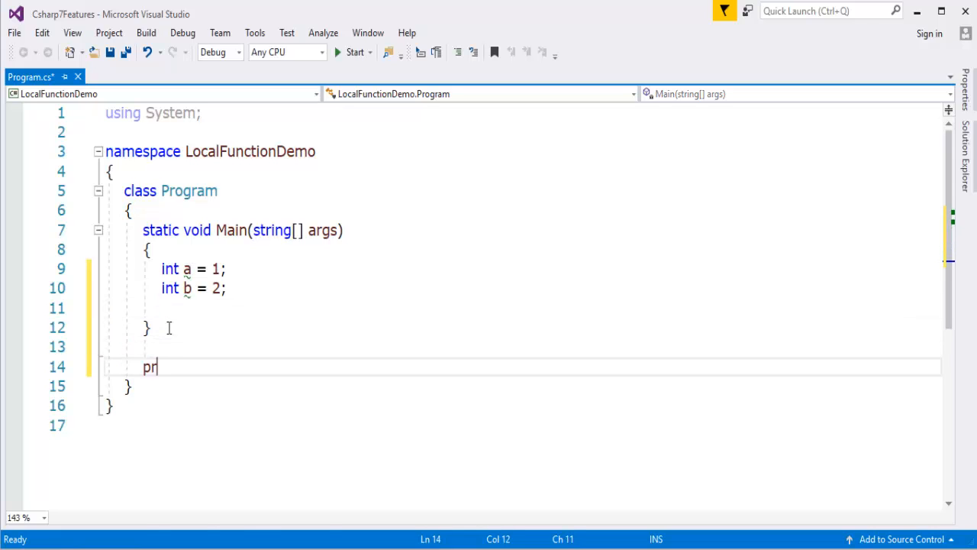
{"action": "type", "text": "ivate"}
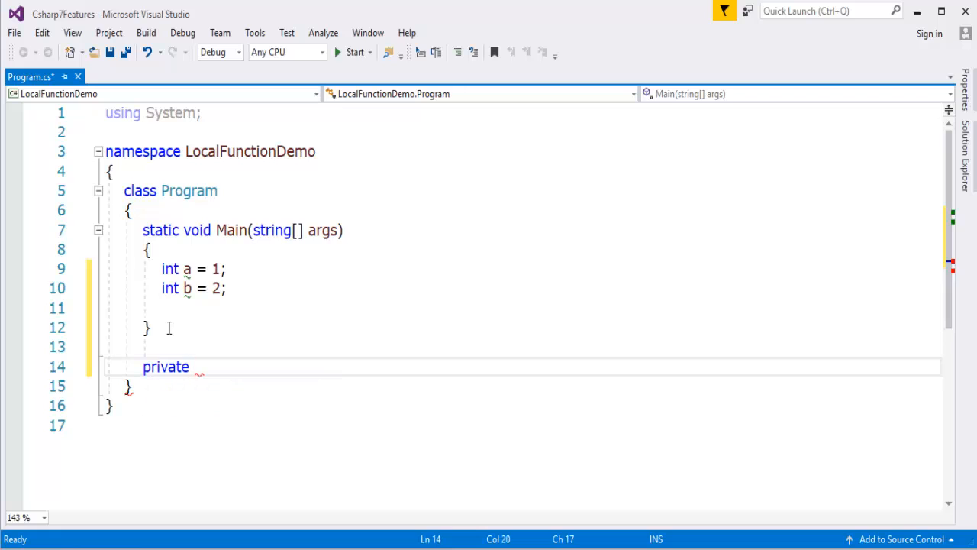
{"action": "type", "text": "static"}
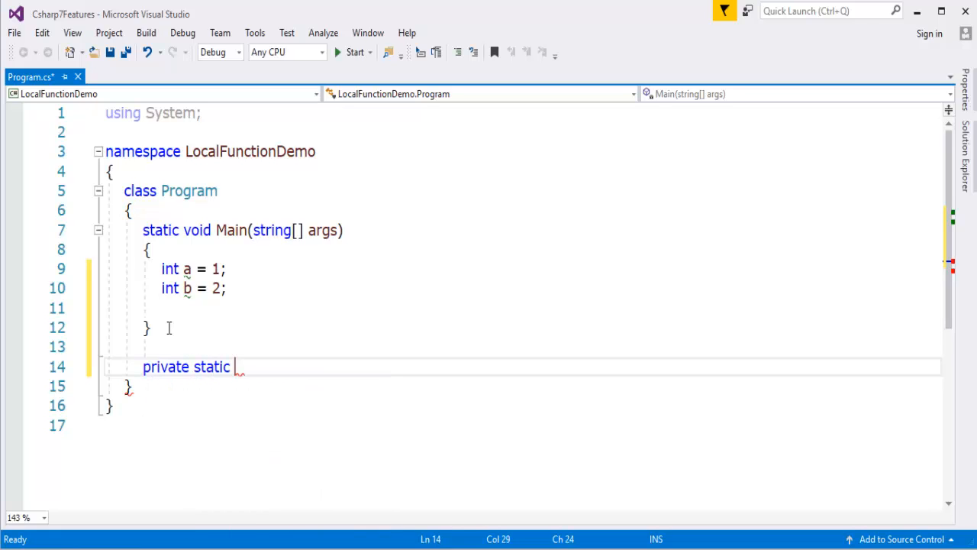
{"action": "type", "text": "int"}
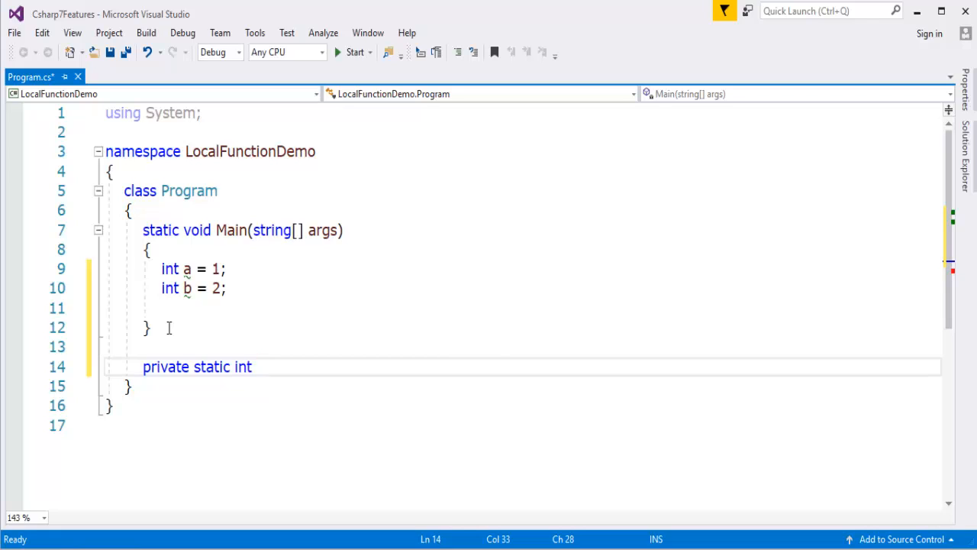
{"action": "type", "text": "Add"}
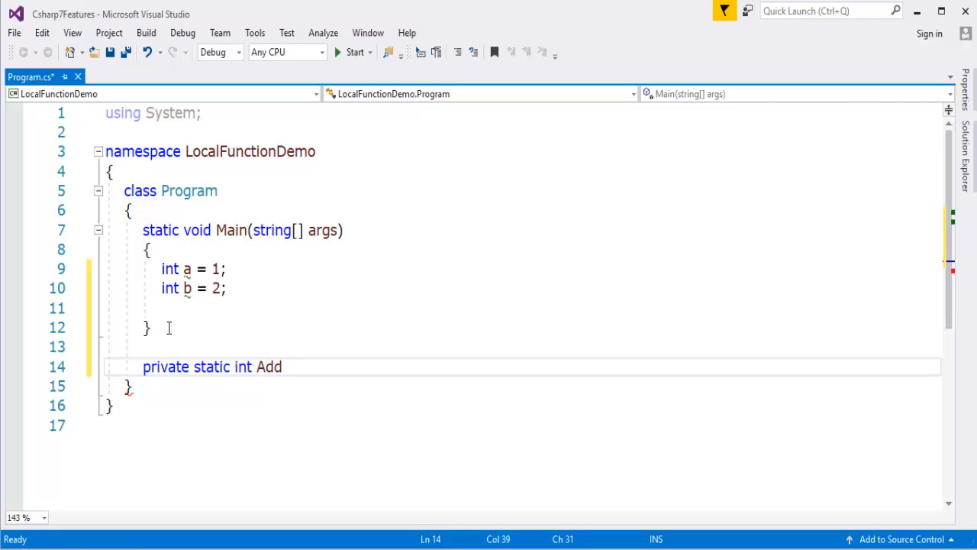
Give Add the parameters int a, int b and a return a + b body
{"action": "type", "text": "(itn a)"}
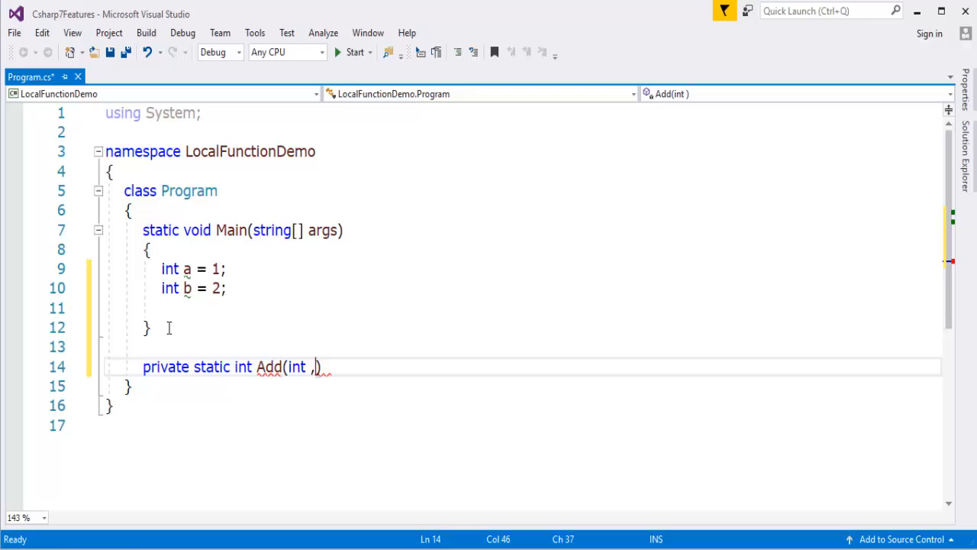
{"action": "type", "text": "a, nt b"}
{"action": "type", "text": "return"}
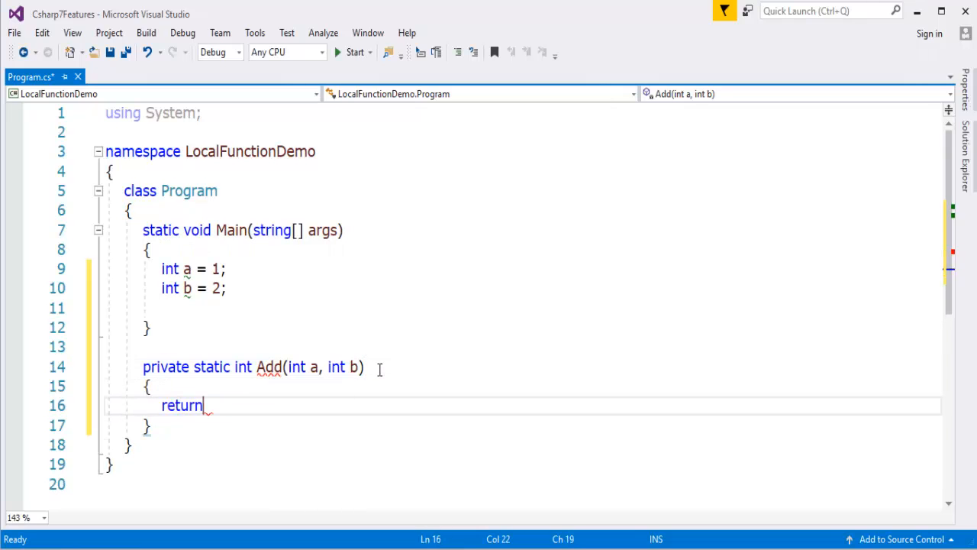
{"action": "type", "text": "a + b;"}
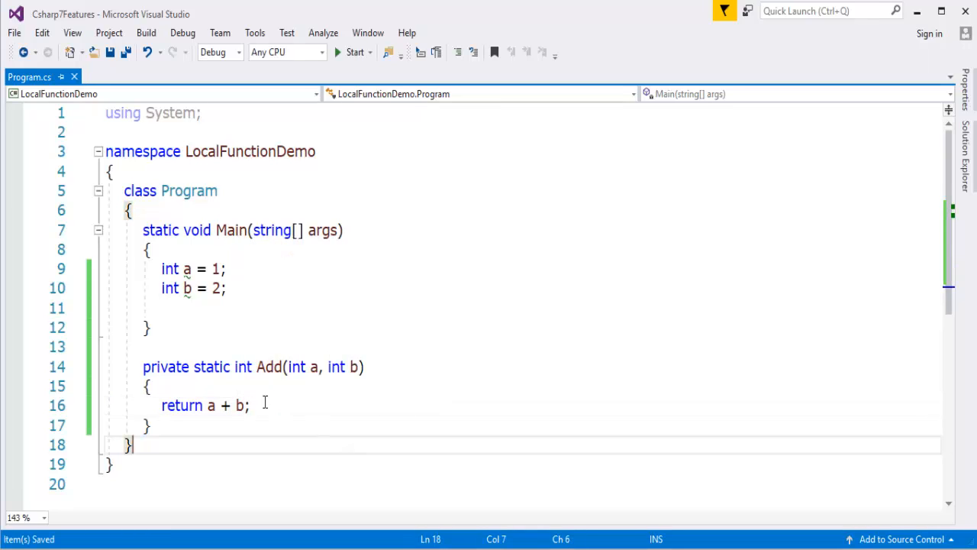
Add a Console.WriteLine(Add(a,b)); call on a new line in Main
{"action": "key", "text": "enter"}
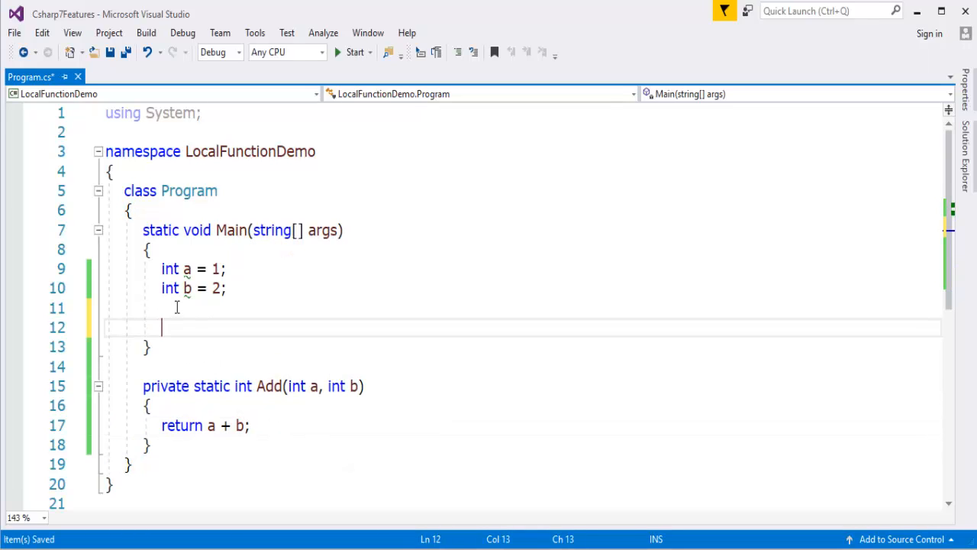
{"action": "type", "text": "Console.WriteLine();"}
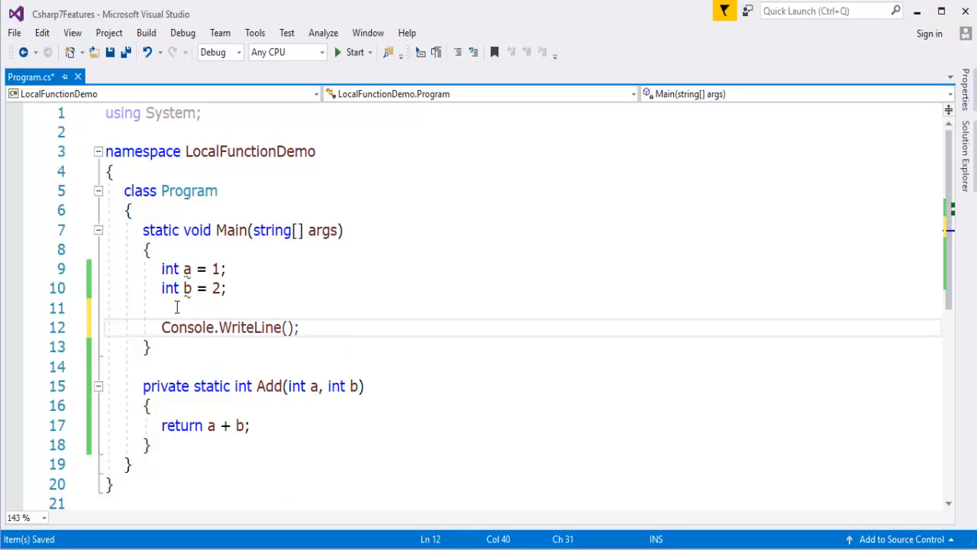
{"action": "type", "text": "Add"}
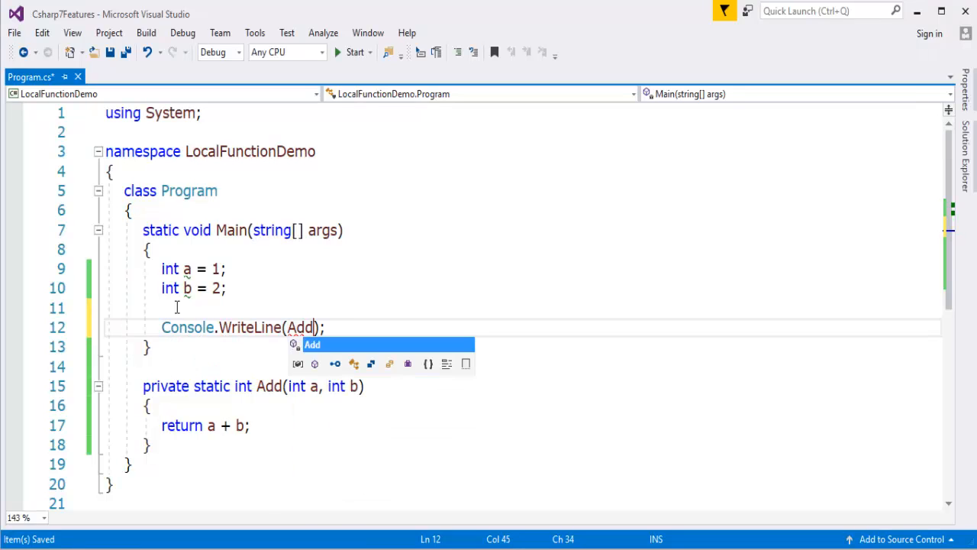
{"action": "type", "text": "()"}
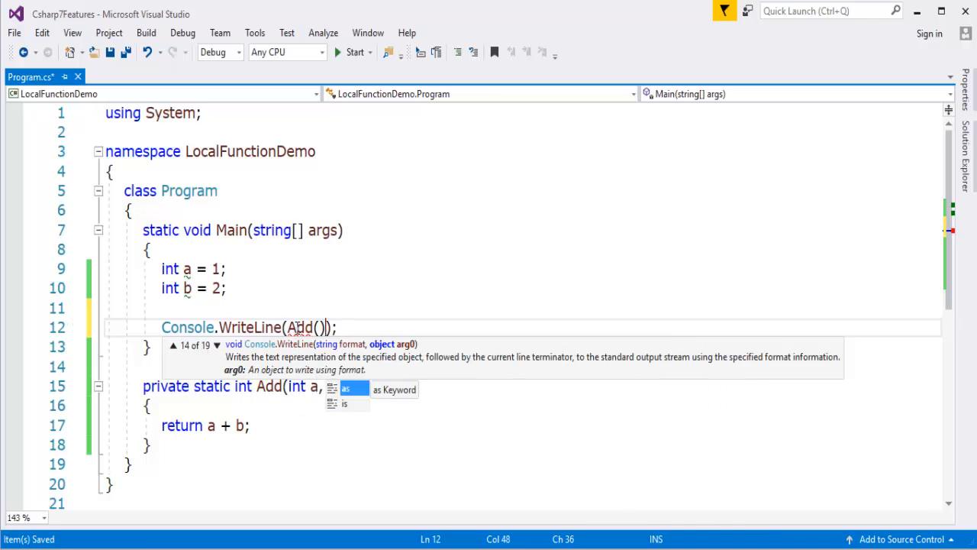
{"action": "type", "text": "a"}
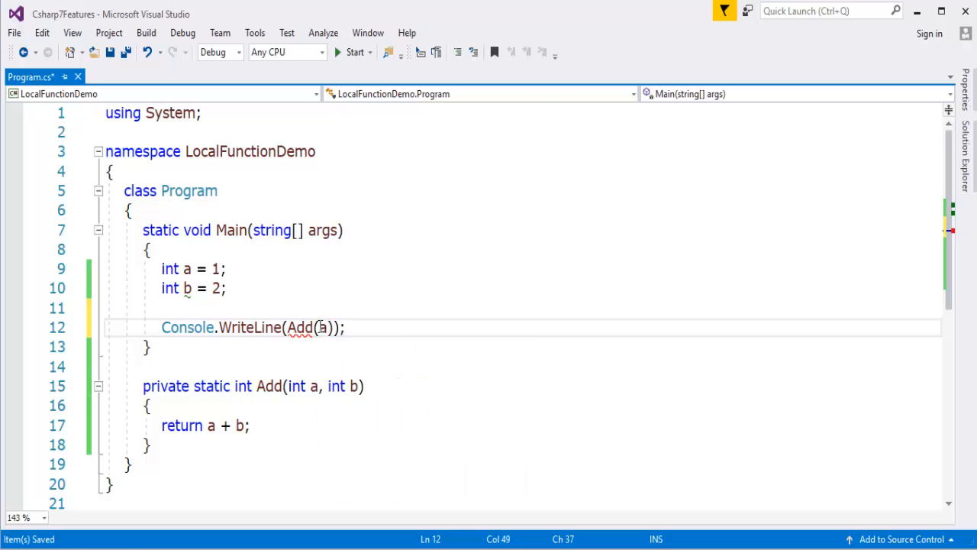
{"action": "type", "text": ",b"}
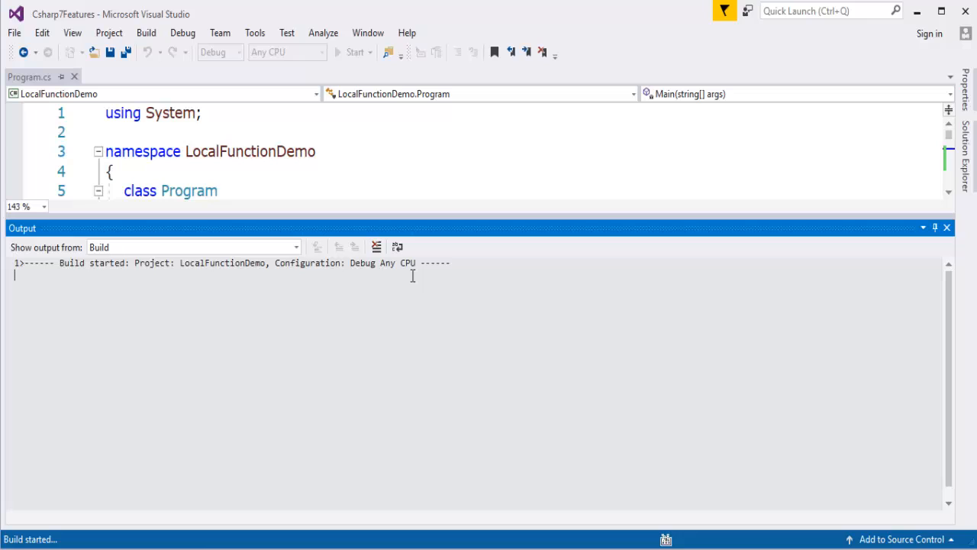
{"action": "mouse_move", "coordinate": [268, 335]}
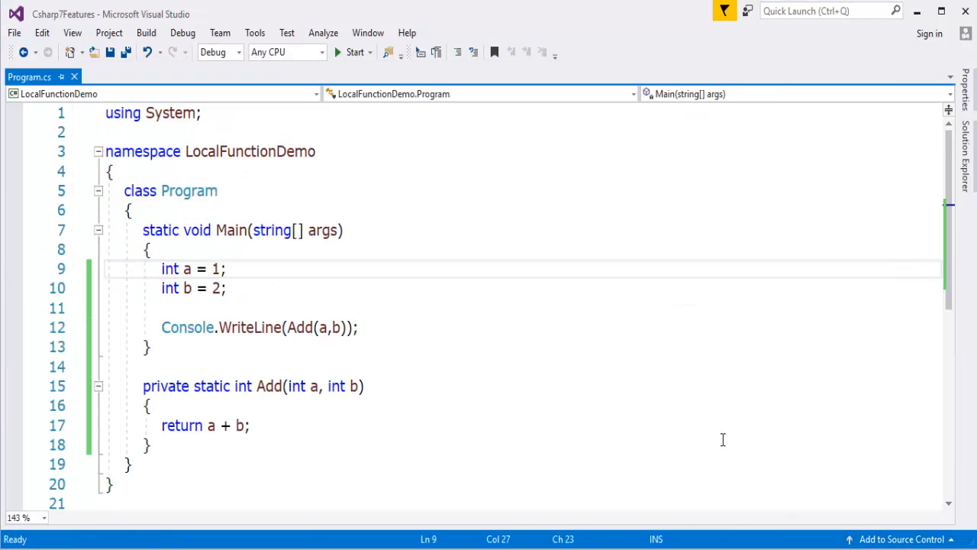
Run LocalFunctionDemo without debugging, see output 3, and close the console window
{"action": "left_click", "coordinate": [353, 52]}
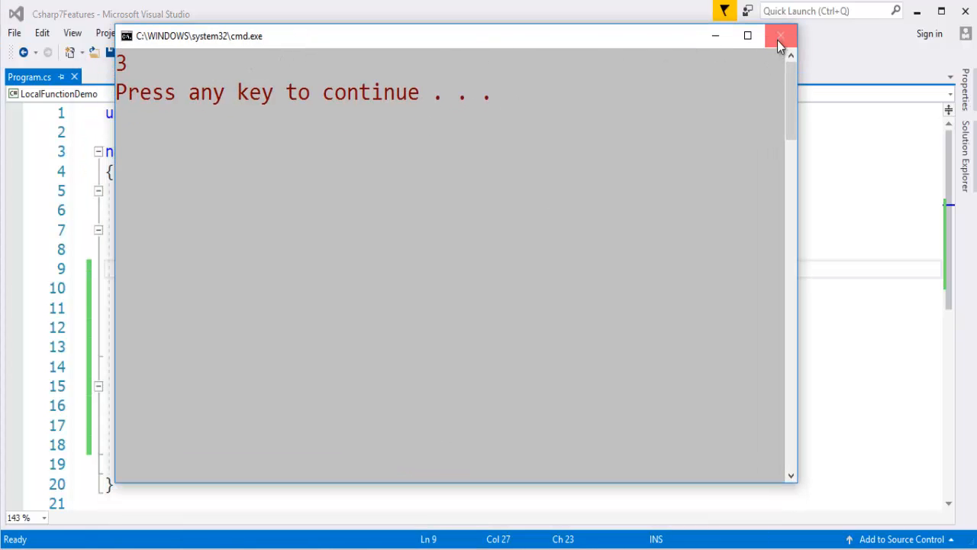
{"action": "left_click", "coordinate": [780, 36]}
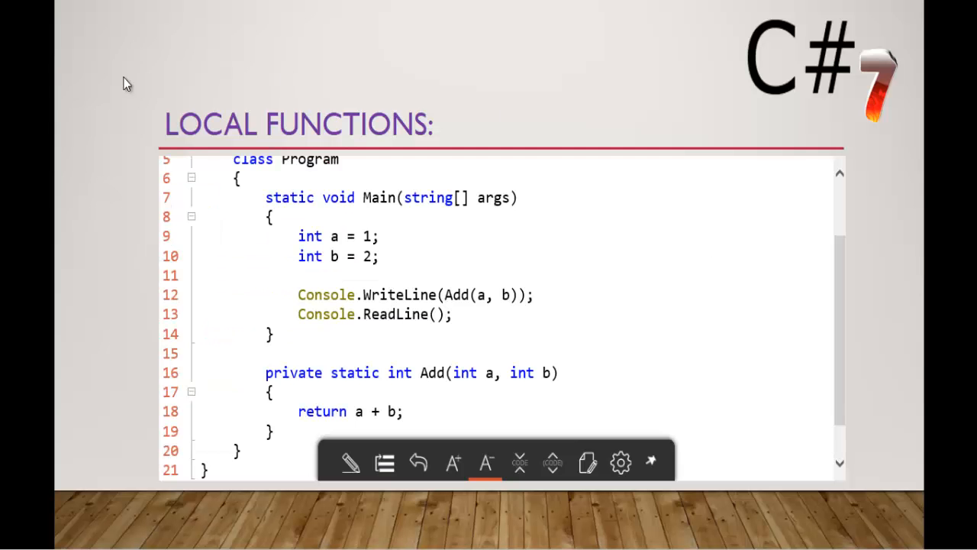
{"action": "mouse_move", "coordinate": [308, 366]}
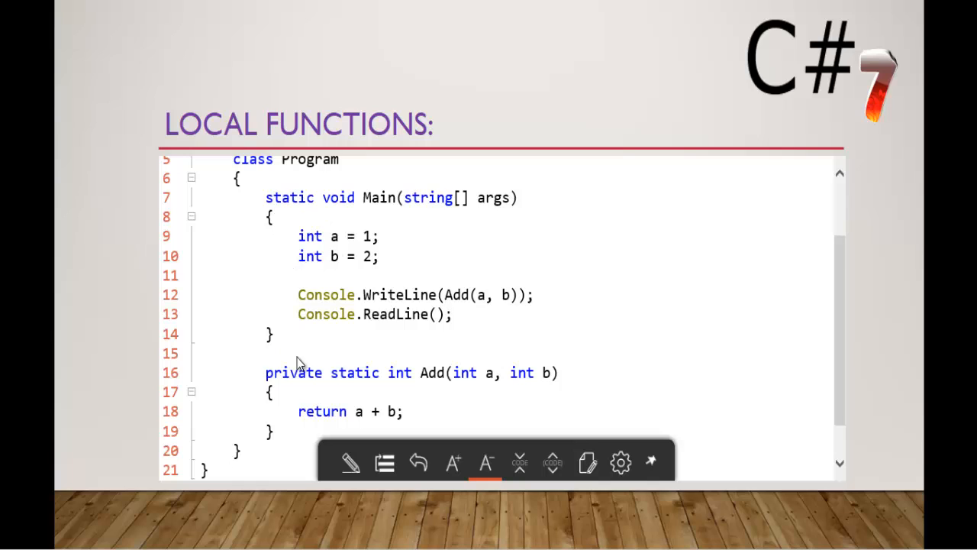
{"action": "mouse_move", "coordinate": [276, 418]}
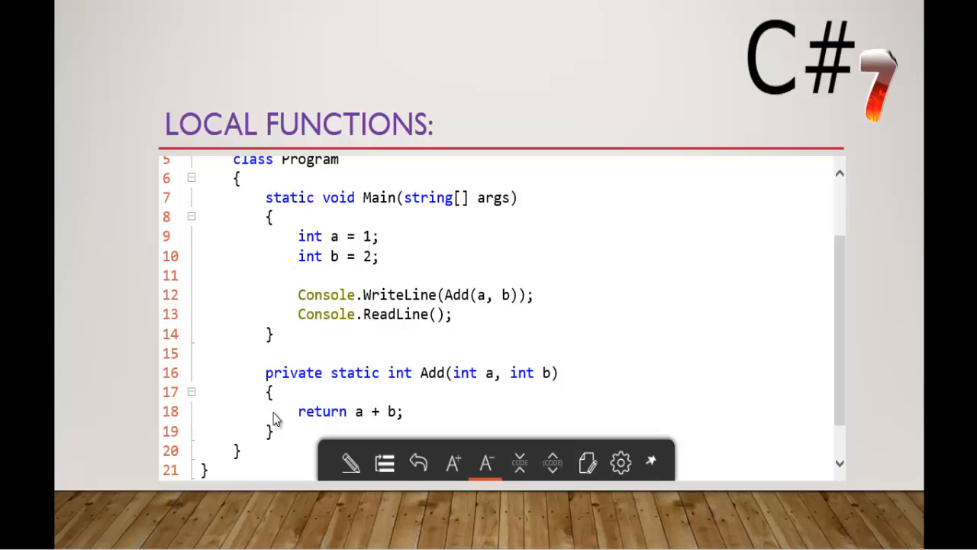
{"action": "mouse_move", "coordinate": [303, 321]}
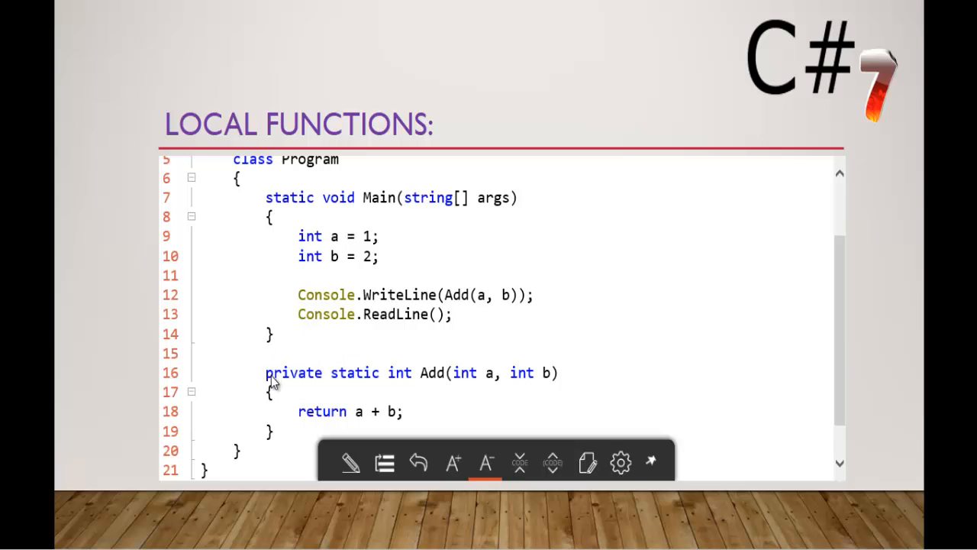
{"action": "mouse_move", "coordinate": [328, 283]}
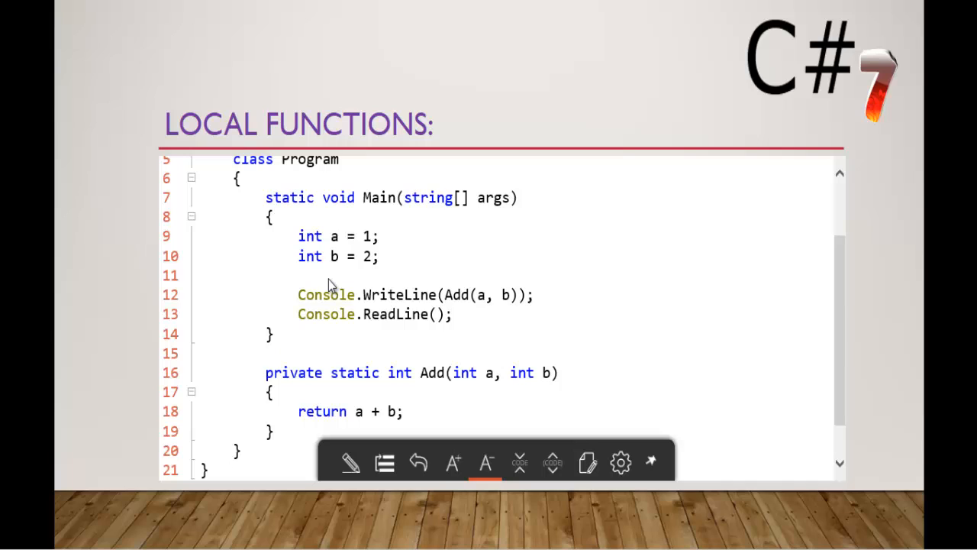
{"action": "mouse_move", "coordinate": [303, 387]}
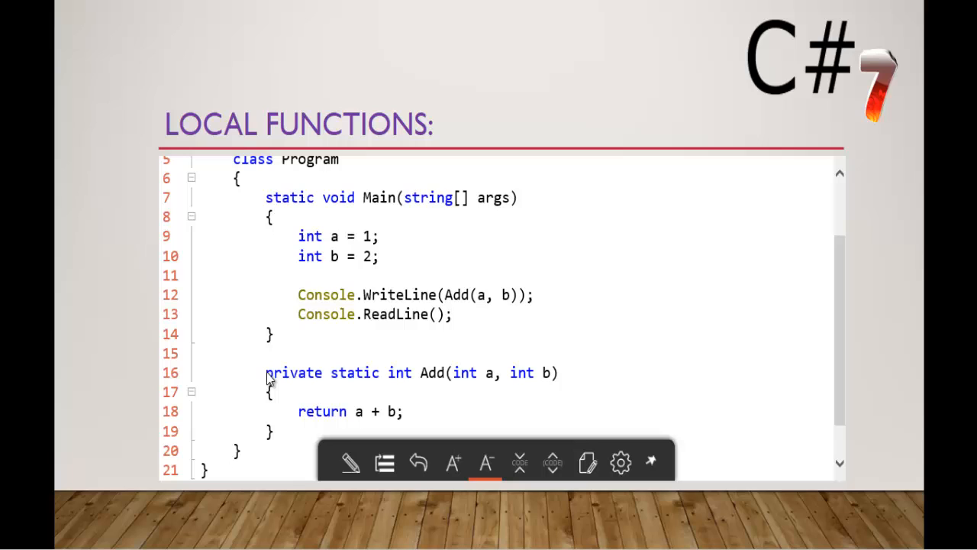
{"action": "mouse_move", "coordinate": [257, 408]}
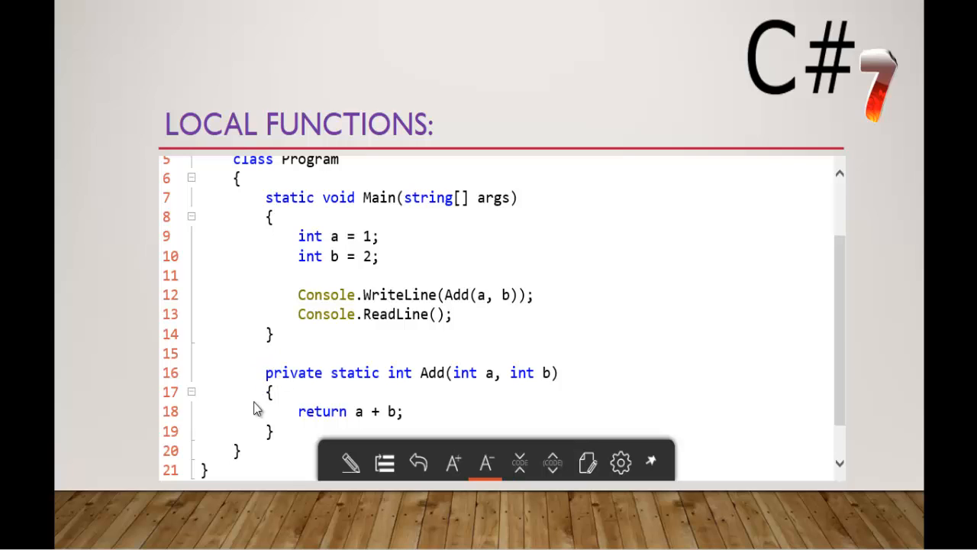
{"action": "mouse_move", "coordinate": [332, 298]}
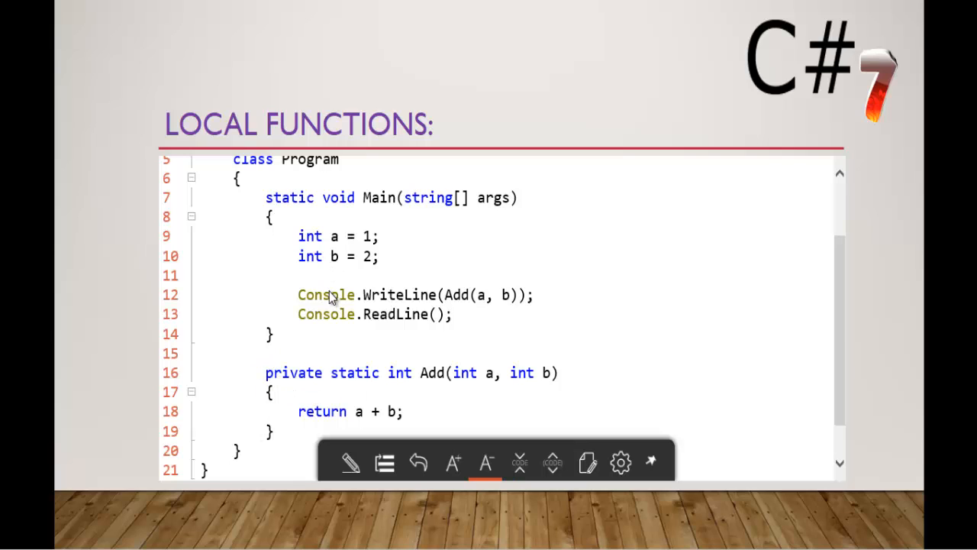
{"action": "mouse_move", "coordinate": [843, 274]}
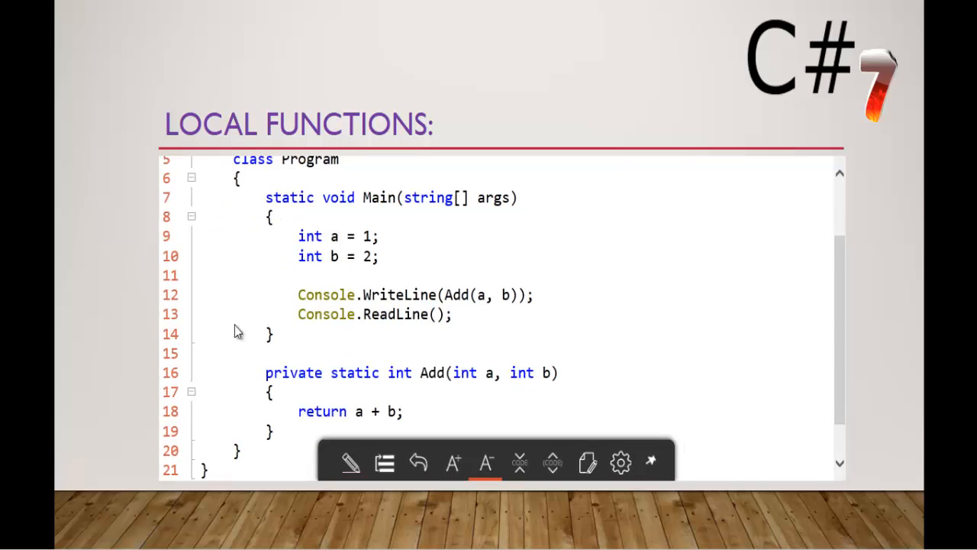
{"action": "mouse_move", "coordinate": [758, 336]}
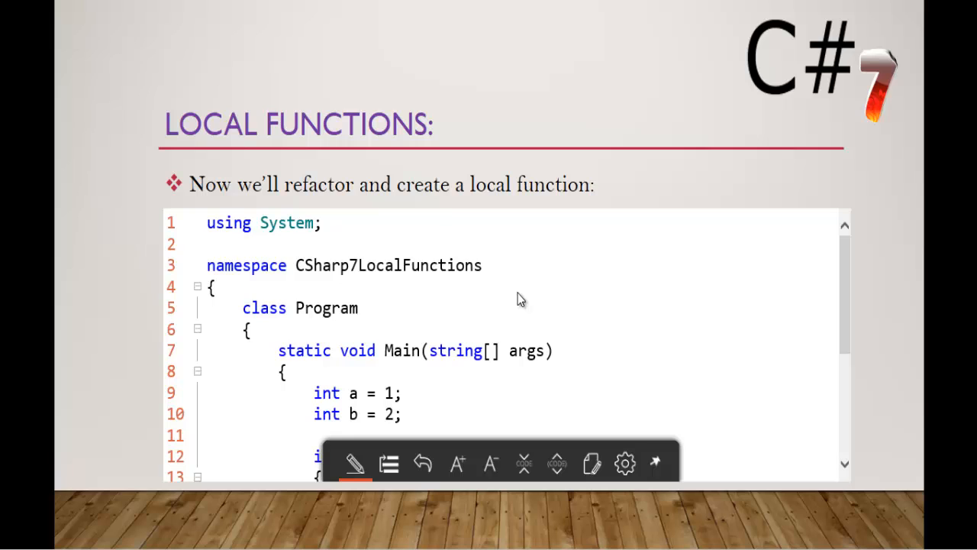
Scroll to the 'Now we'll refactor and create a local function' slide
{"action": "scroll", "scroll_direction": "down", "scroll_amount": 3}
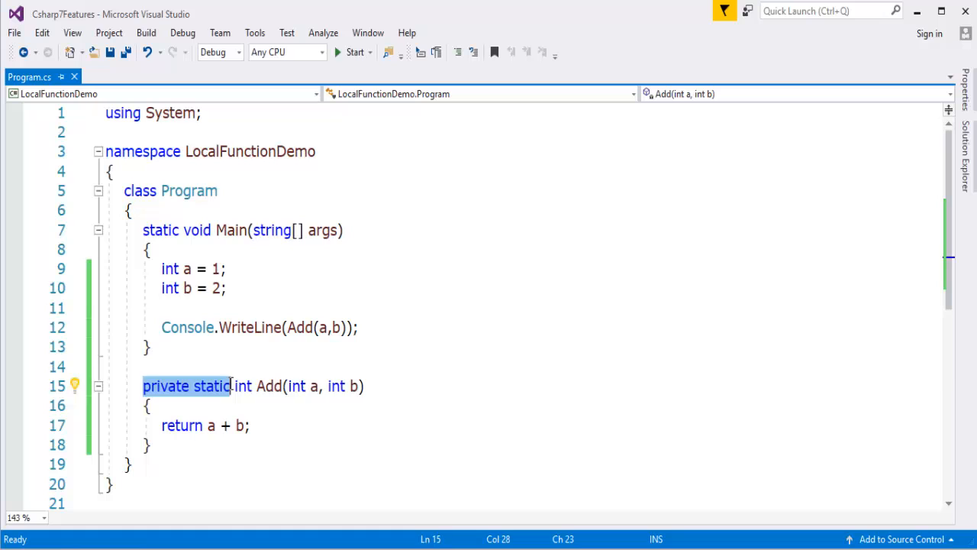
Delete the private static modifiers from the Add method
{"action": "key", "text": "Delete"}
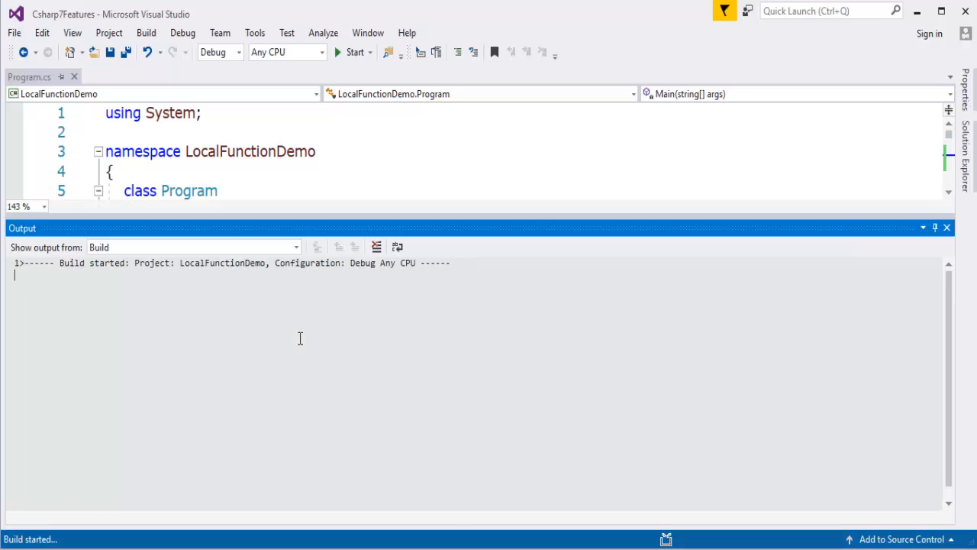
Build LocalFunctionDemo (1 succeeded, 0 failed) and hide the Output window
{"action": "left_click", "coordinate": [354, 52]}
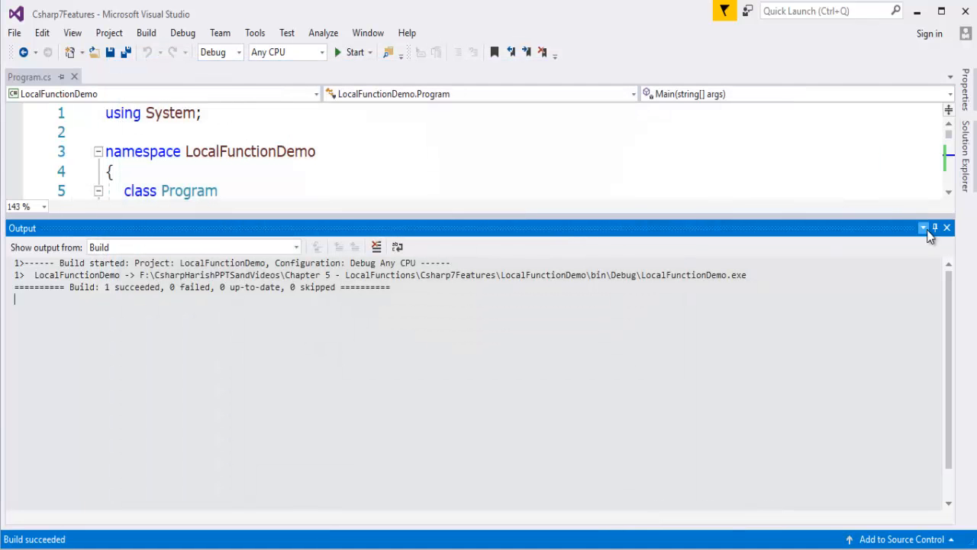
{"action": "left_click", "coordinate": [946, 228]}
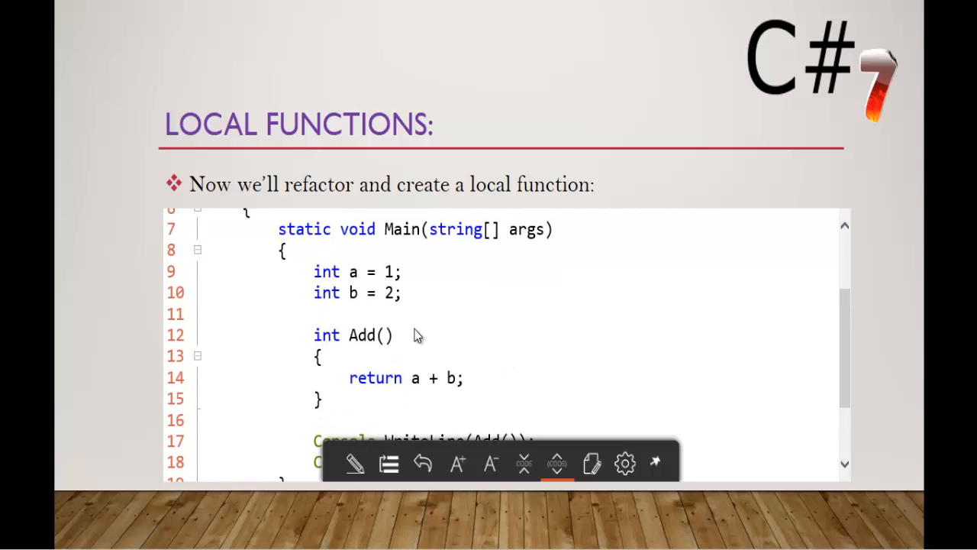
{"action": "mouse_move", "coordinate": [429, 320]}
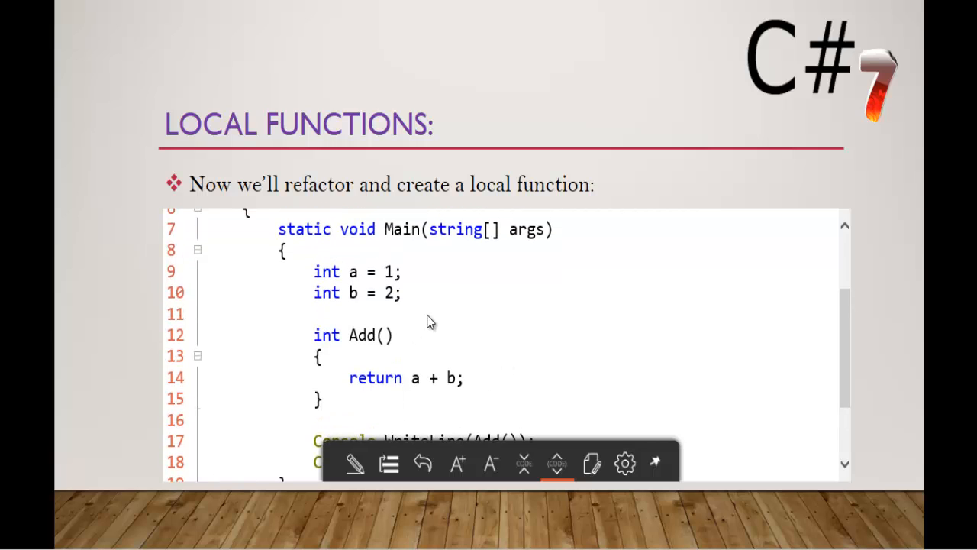
Show the slide code with int Add() declared as a local function inside Main
{"action": "left_click", "coordinate": [624, 463]}
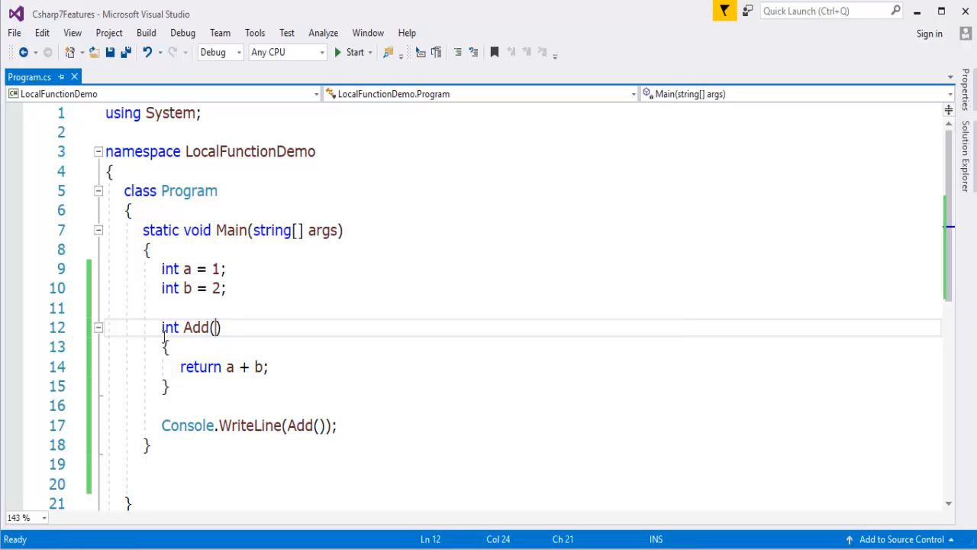
{"action": "mouse_move", "coordinate": [259, 355]}
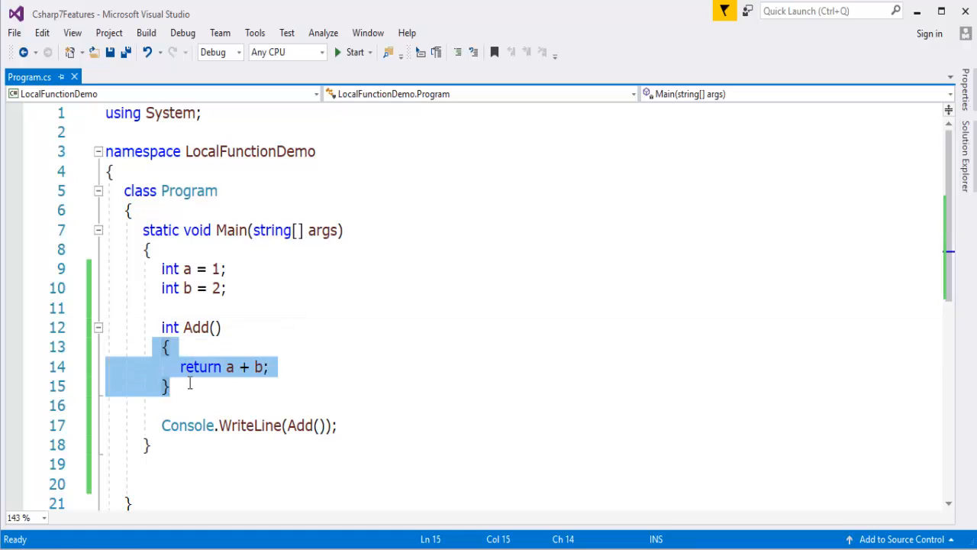
Replace Add's braced body with the expression body => a + b;
{"action": "key", "text": "Delete"}
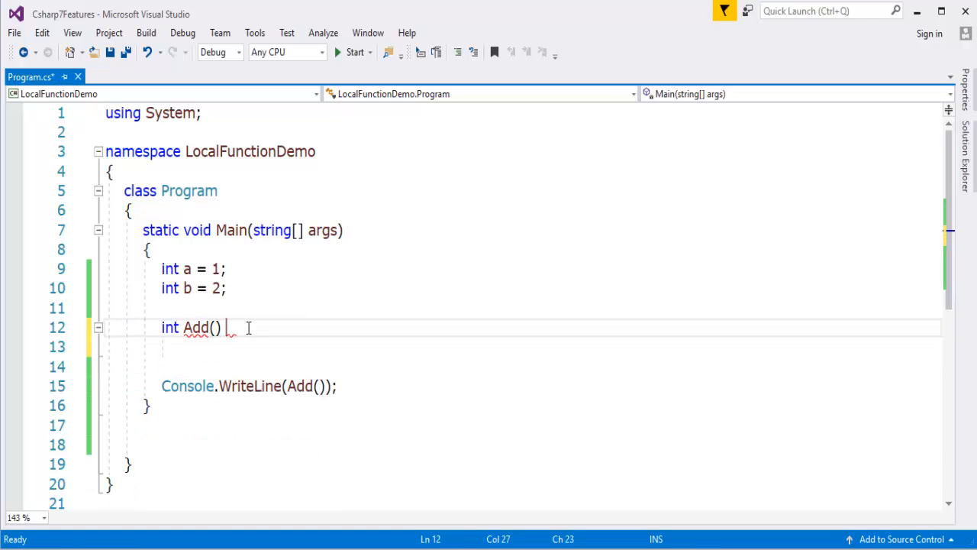
{"action": "type", "text": "=> a +"}
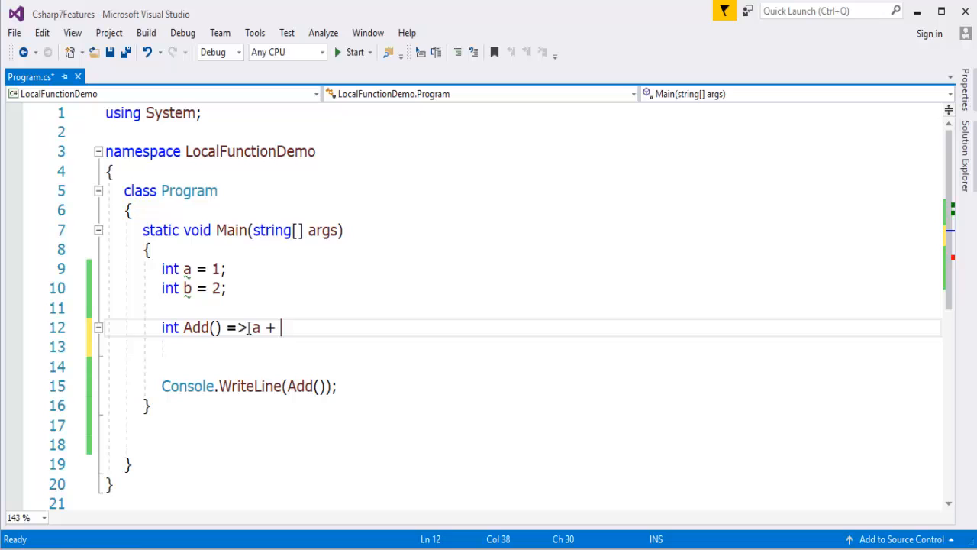
{"action": "type", "text": "b;"}
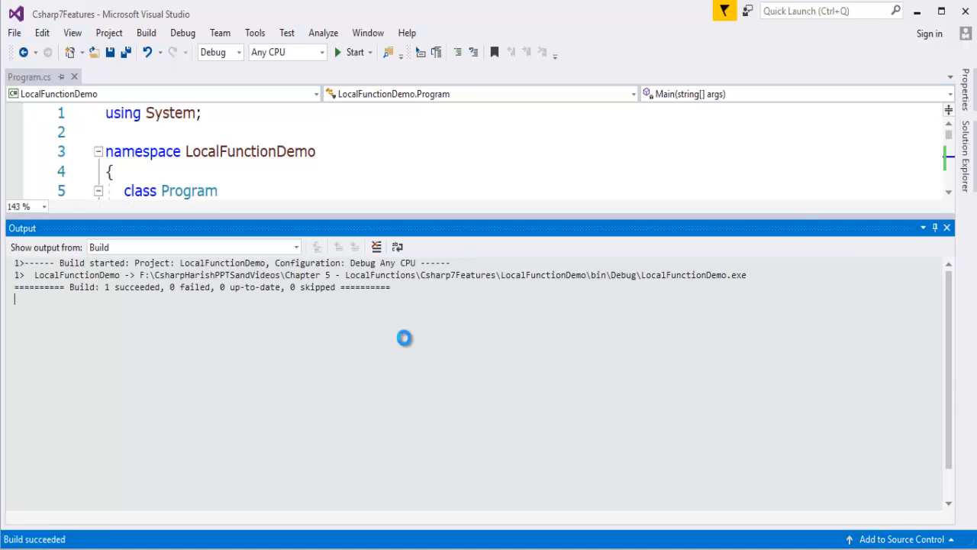
Build successfully, dismiss the build results, and deselect the Add line
{"action": "left_click", "coordinate": [354, 52]}
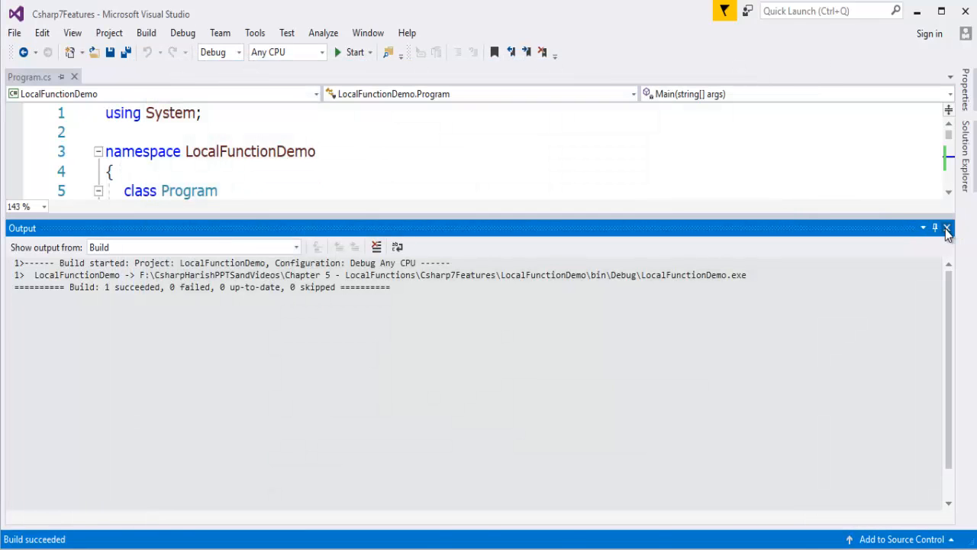
{"action": "left_click", "coordinate": [946, 227]}
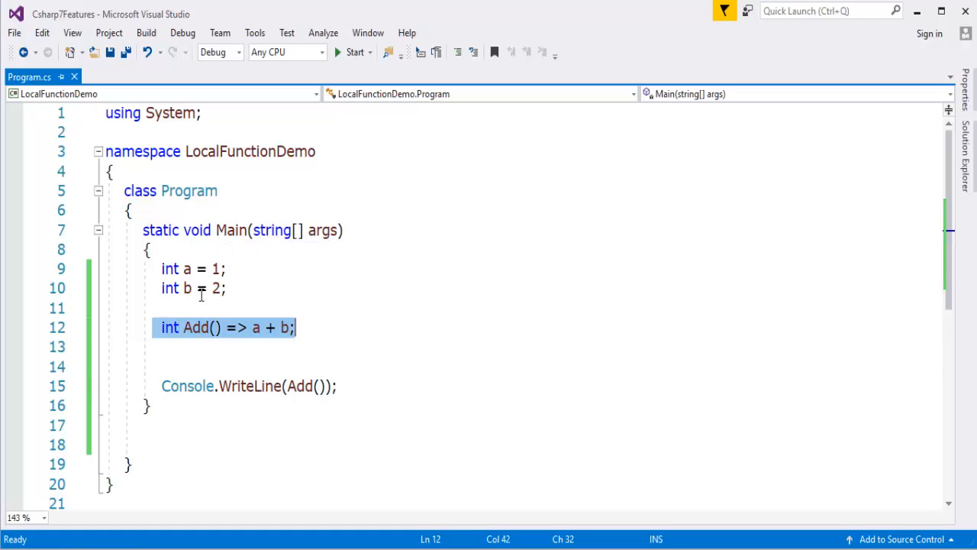
{"action": "left_click", "coordinate": [216, 327]}
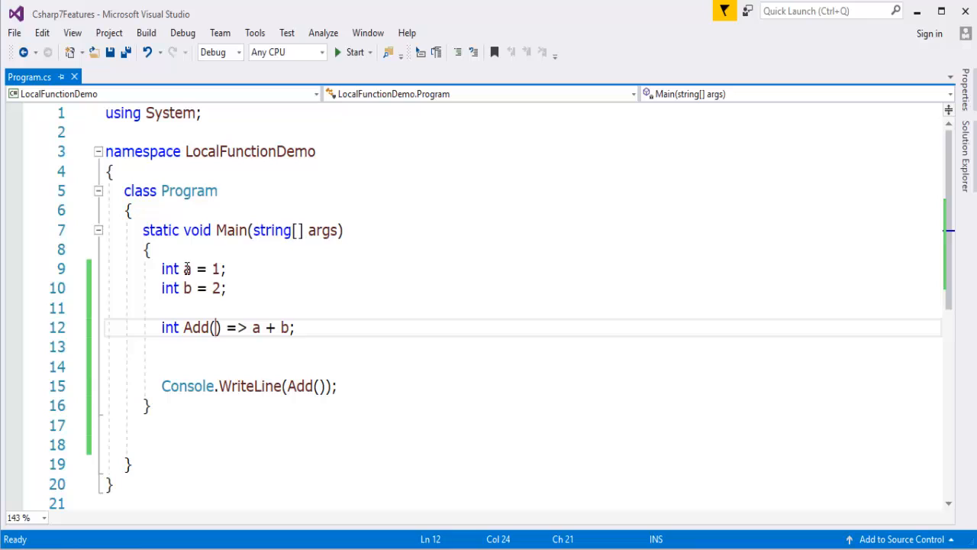